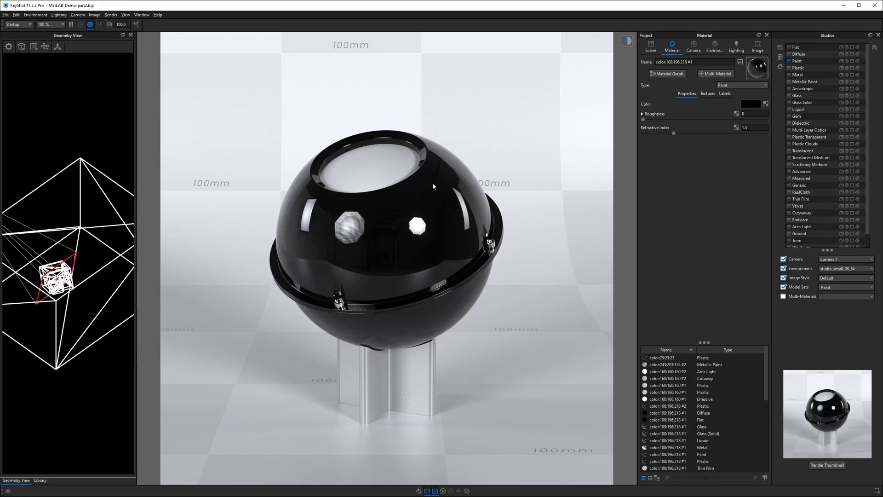
{"action": "mouse_move", "coordinate": [415, 212]}
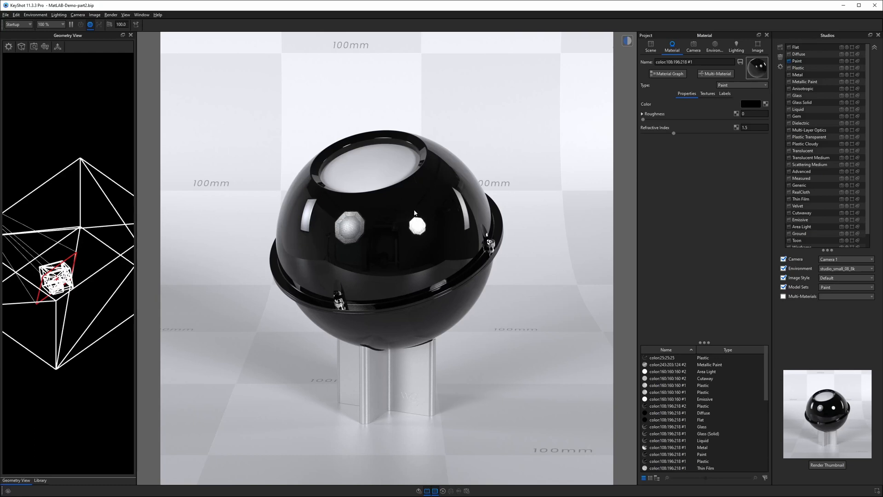
{"action": "mouse_move", "coordinate": [593, 117]}
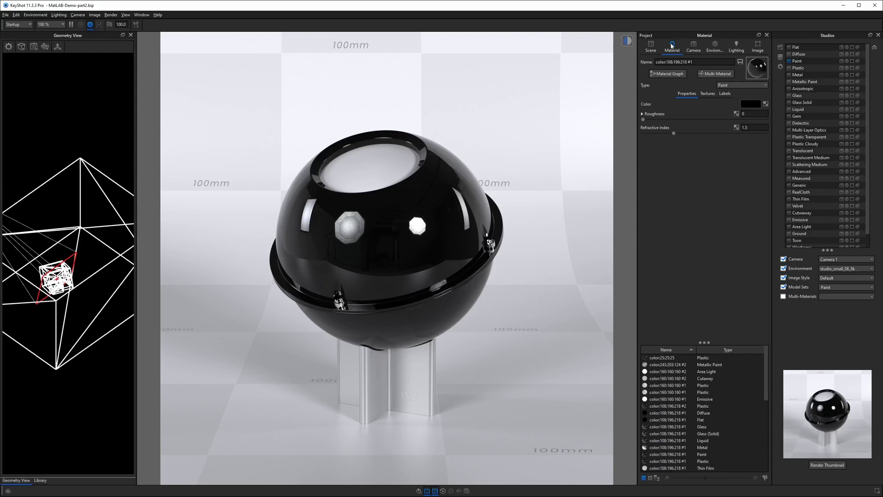
{"action": "mouse_move", "coordinate": [677, 87]}
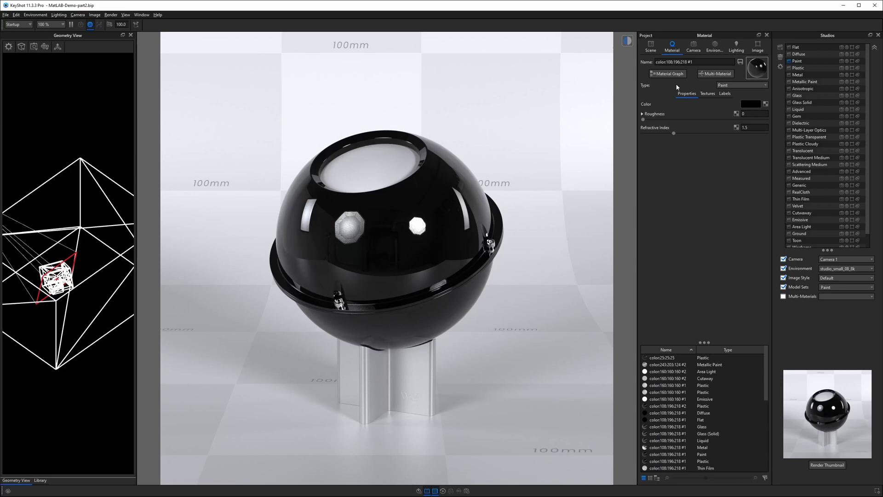
Switch the sphere's material type from Paint to Diffuse via the Type list
{"action": "left_click", "coordinate": [741, 84]}
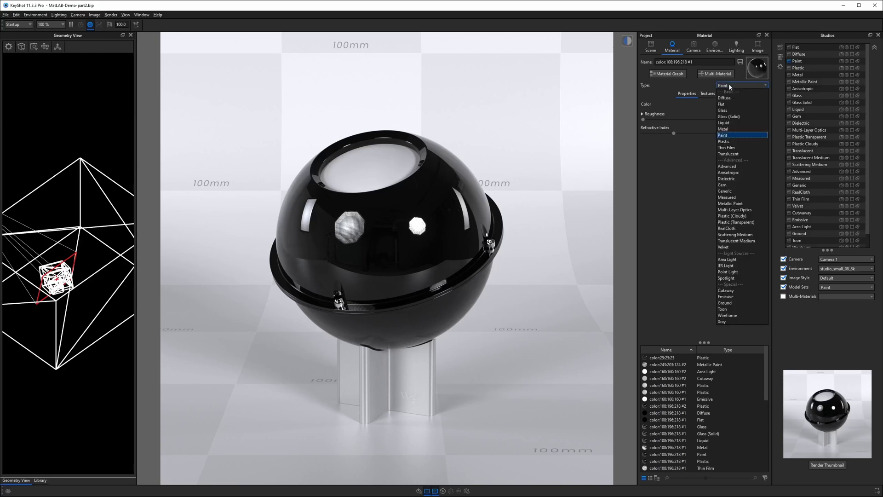
{"action": "left_click", "coordinate": [722, 135]}
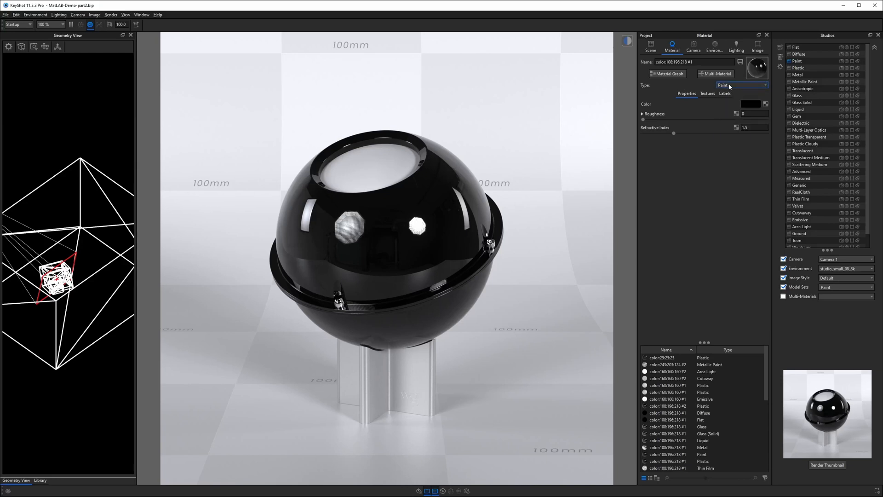
{"action": "left_click", "coordinate": [742, 85]}
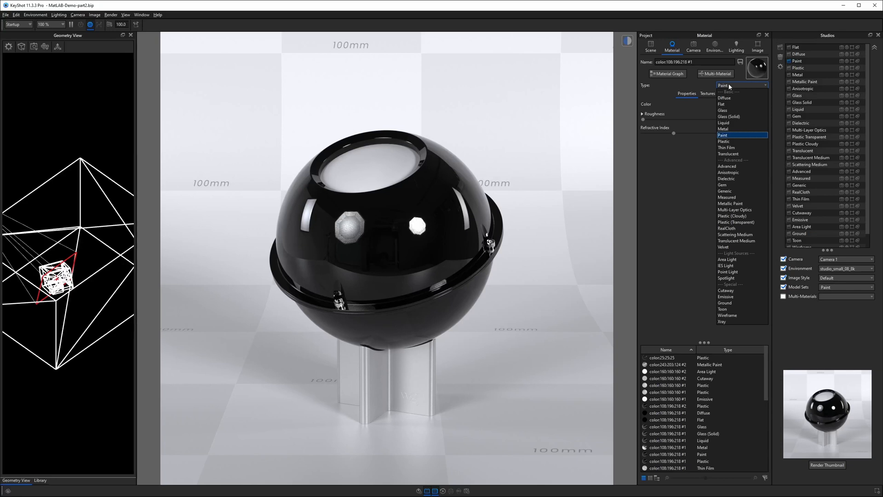
{"action": "mouse_move", "coordinate": [727, 98]}
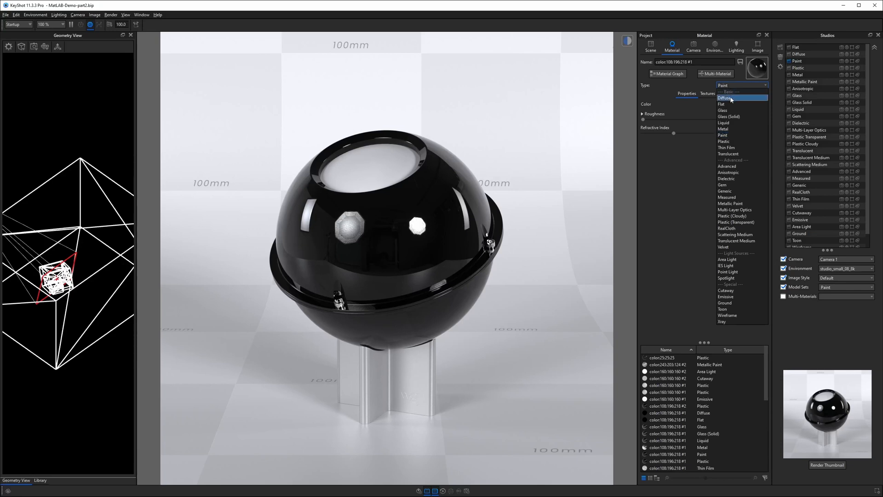
{"action": "mouse_move", "coordinate": [729, 122]}
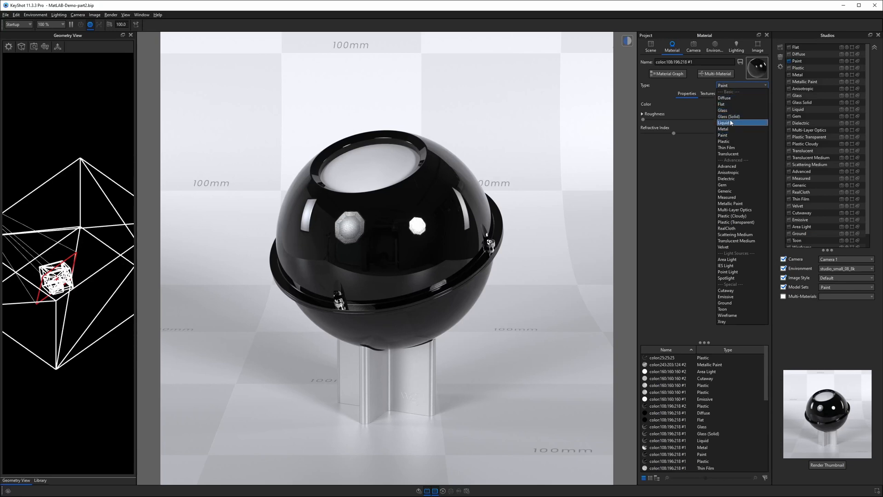
{"action": "mouse_move", "coordinate": [729, 154]}
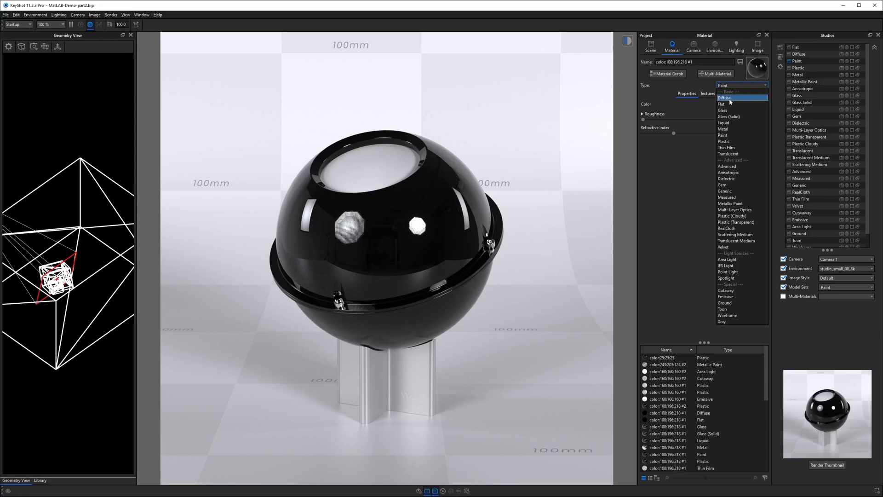
{"action": "left_click", "coordinate": [724, 98]}
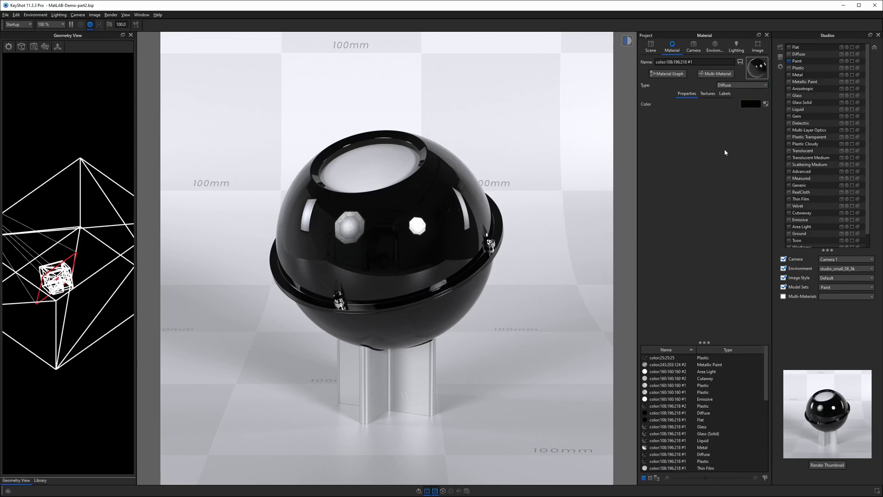
Recolor the sphere's Diffuse material from black to a salmon-pink shade
{"action": "left_click", "coordinate": [742, 85]}
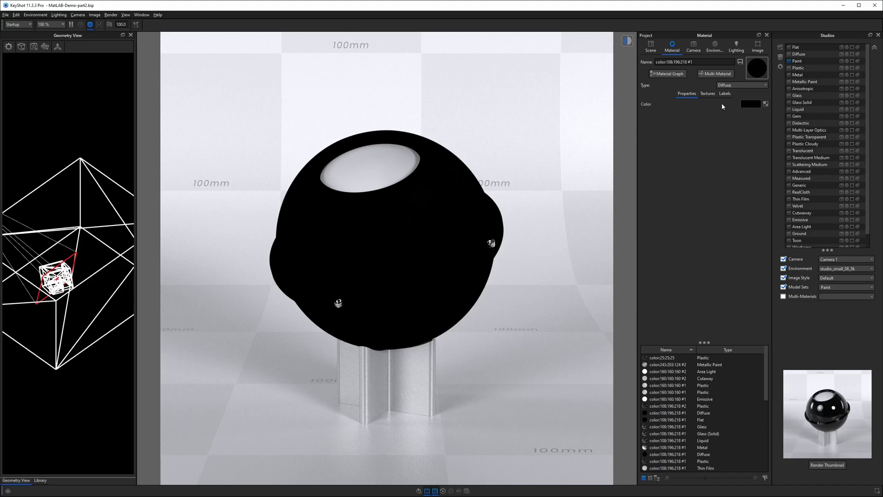
{"action": "left_click", "coordinate": [750, 104]}
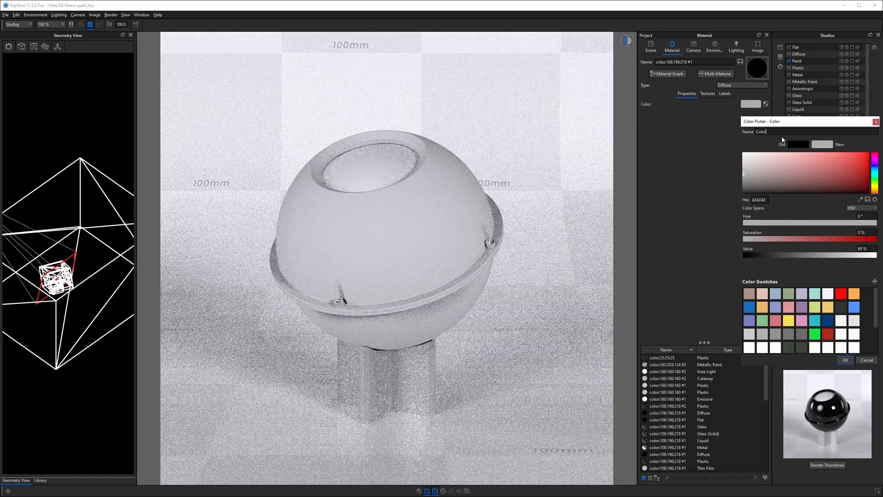
{"action": "left_click", "coordinate": [764, 171]}
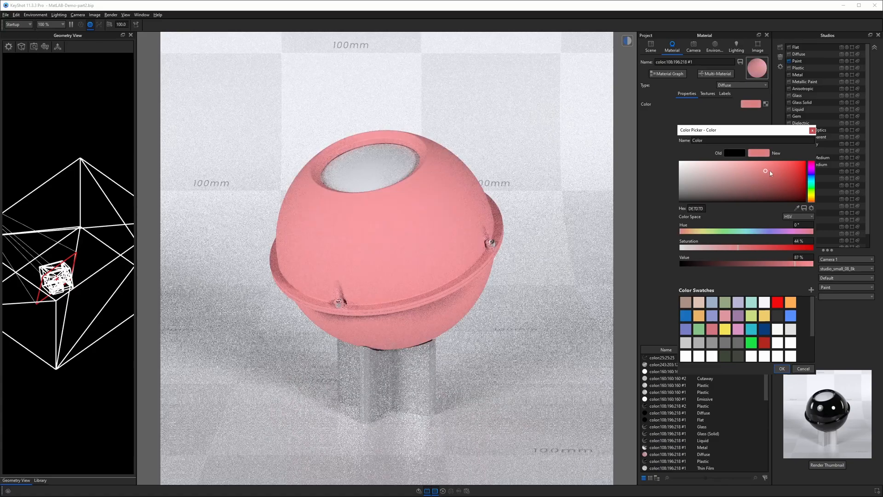
{"action": "left_click", "coordinate": [776, 170]}
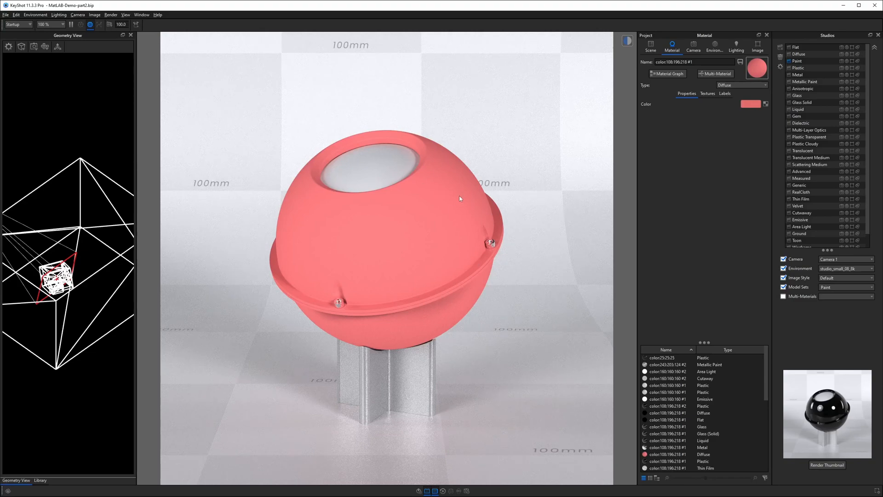
{"action": "mouse_move", "coordinate": [434, 226]}
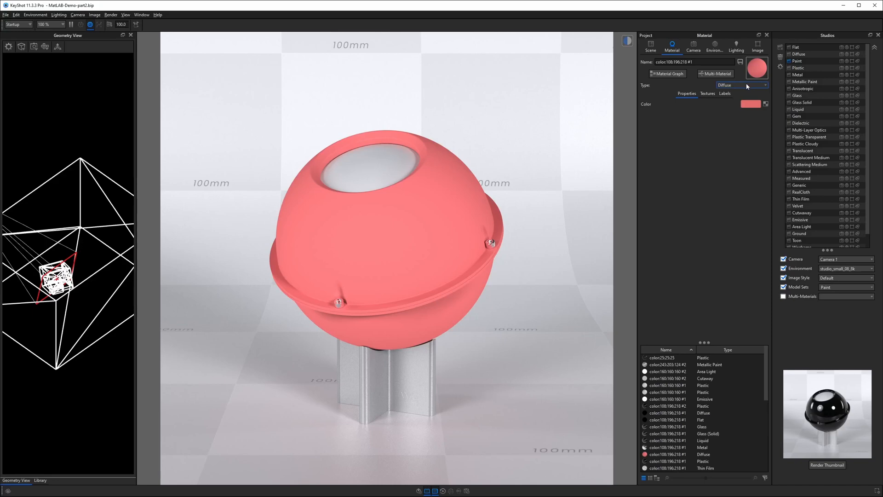
{"action": "left_click", "coordinate": [740, 84]}
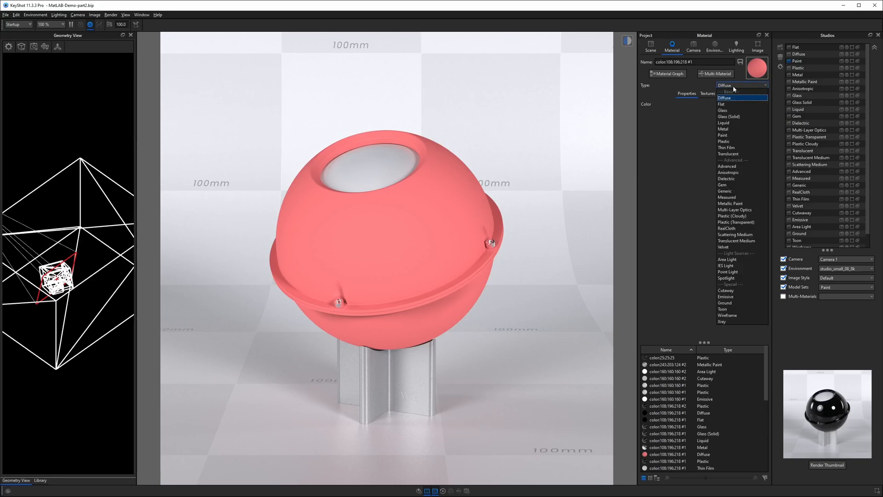
{"action": "left_click", "coordinate": [724, 97]}
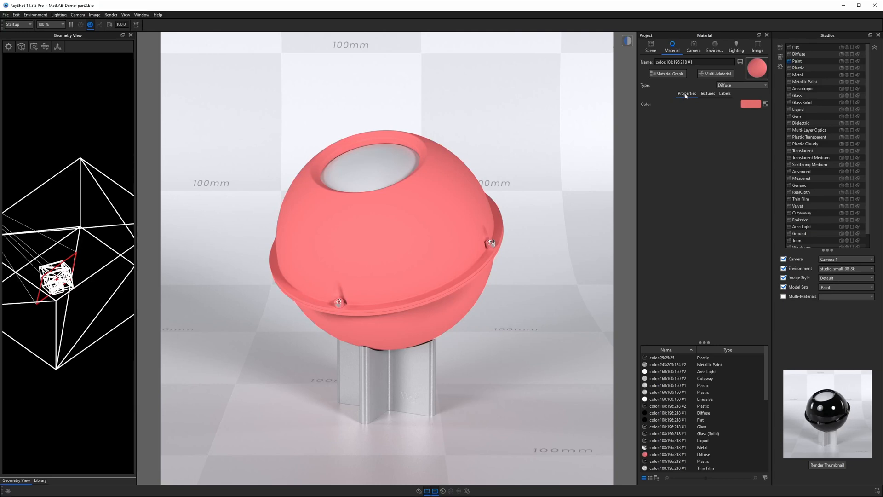
{"action": "left_click", "coordinate": [707, 93]}
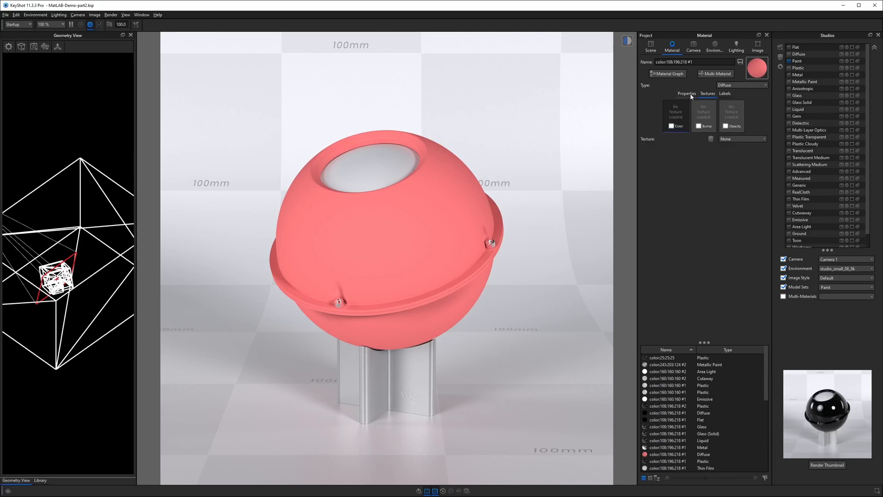
{"action": "left_click", "coordinate": [686, 94]}
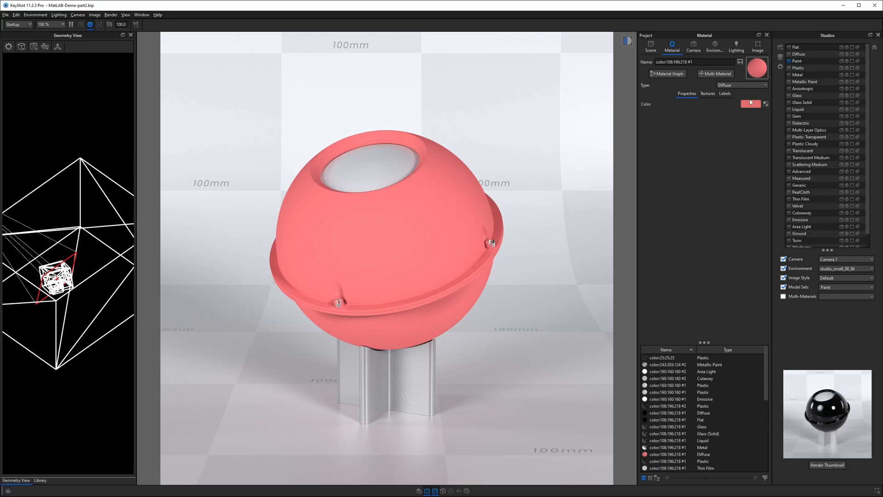
{"action": "mouse_move", "coordinate": [743, 110]}
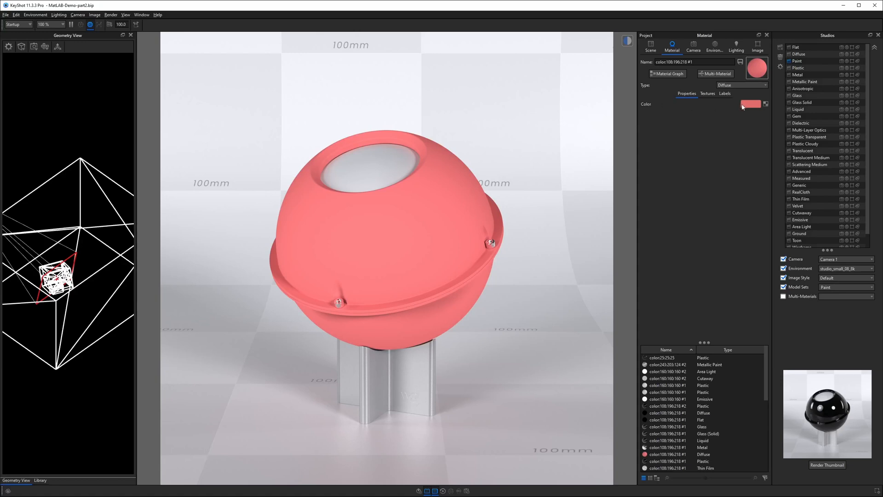
Change the pink sphere's material type to Paint and then to Plastic
{"action": "left_click", "coordinate": [741, 84]}
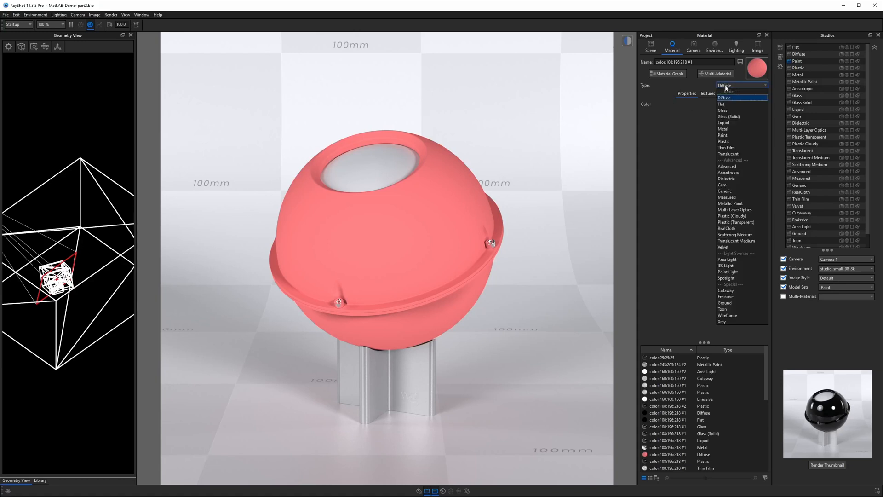
{"action": "left_click", "coordinate": [723, 136]}
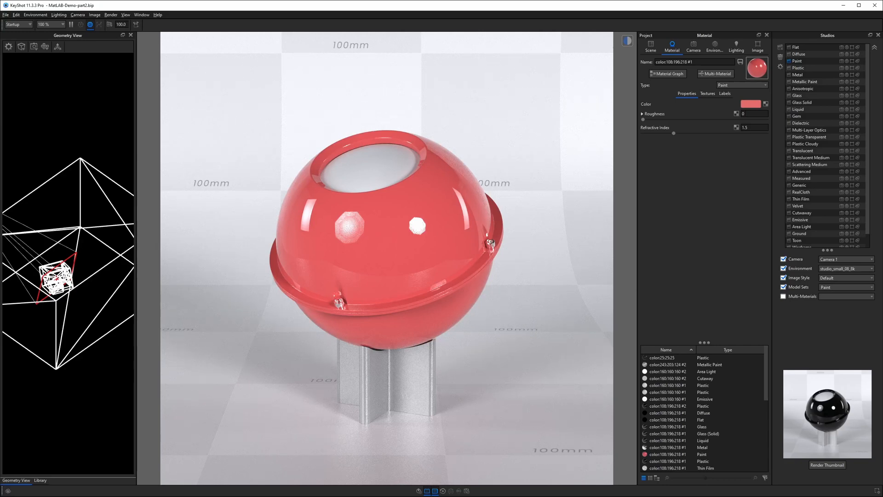
{"action": "mouse_move", "coordinate": [653, 113]}
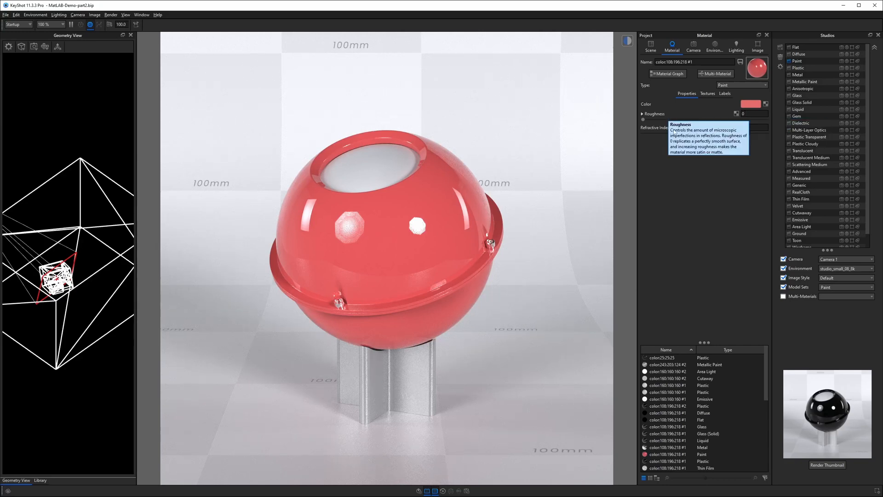
{"action": "mouse_move", "coordinate": [667, 197]}
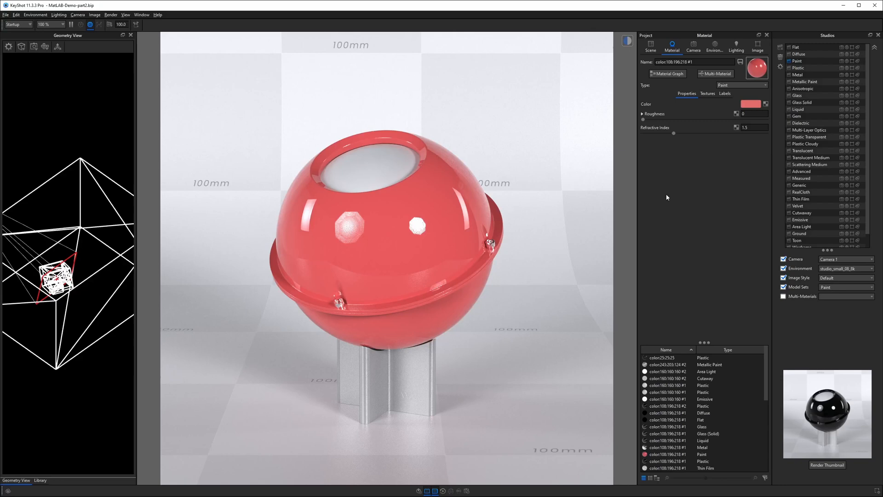
{"action": "left_click", "coordinate": [741, 85]}
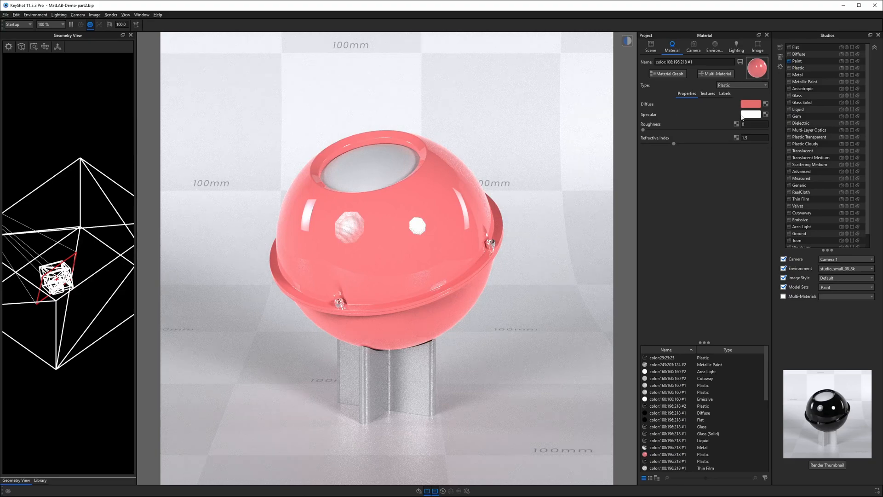
Switch the pink sphere's material type from Plastic to Advanced
{"action": "left_click", "coordinate": [742, 85]}
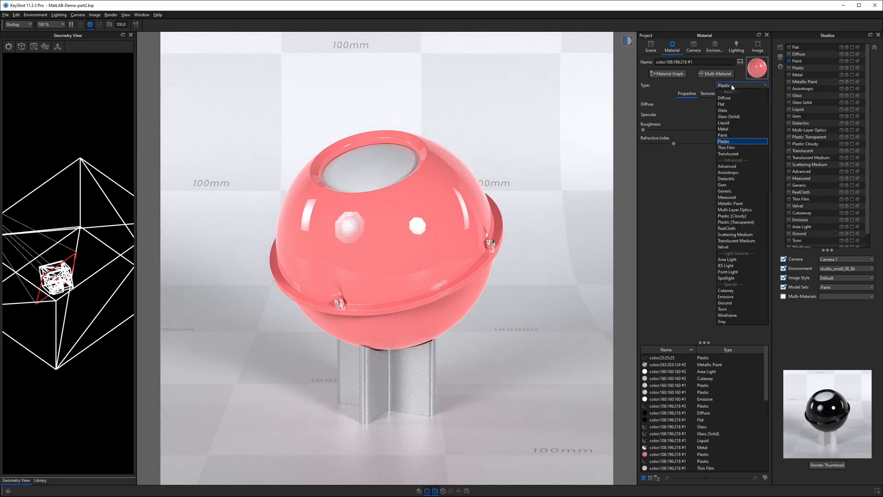
{"action": "left_click", "coordinate": [727, 172]}
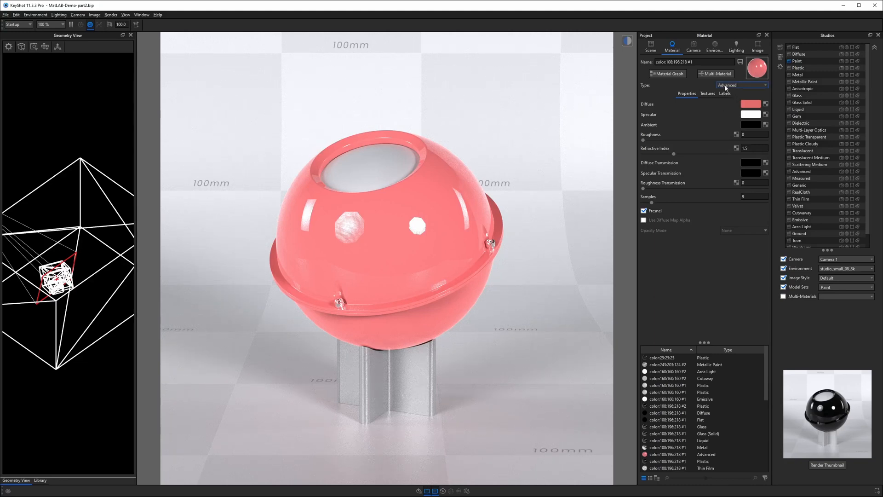
{"action": "left_click", "coordinate": [742, 84]}
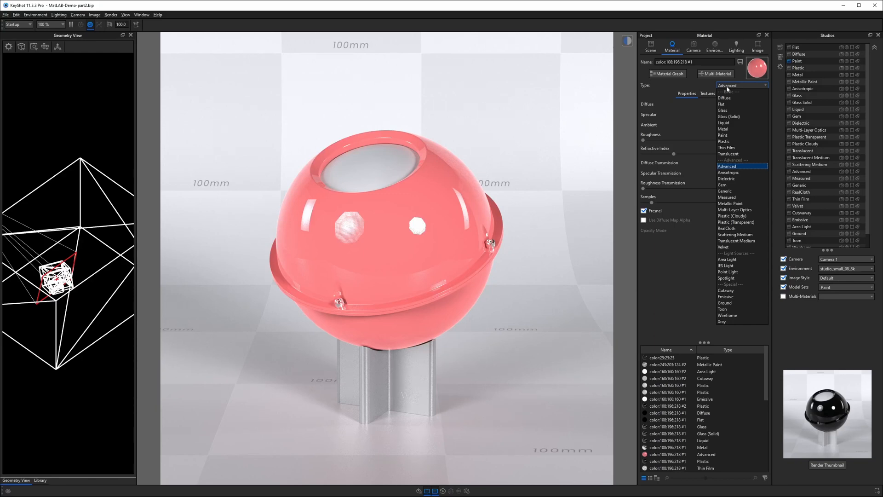
{"action": "mouse_move", "coordinate": [733, 122]}
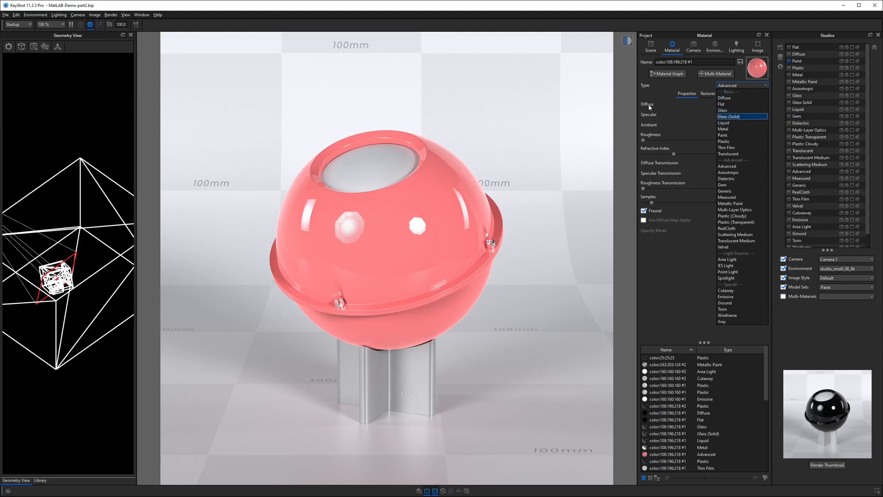
{"action": "mouse_move", "coordinate": [735, 191]}
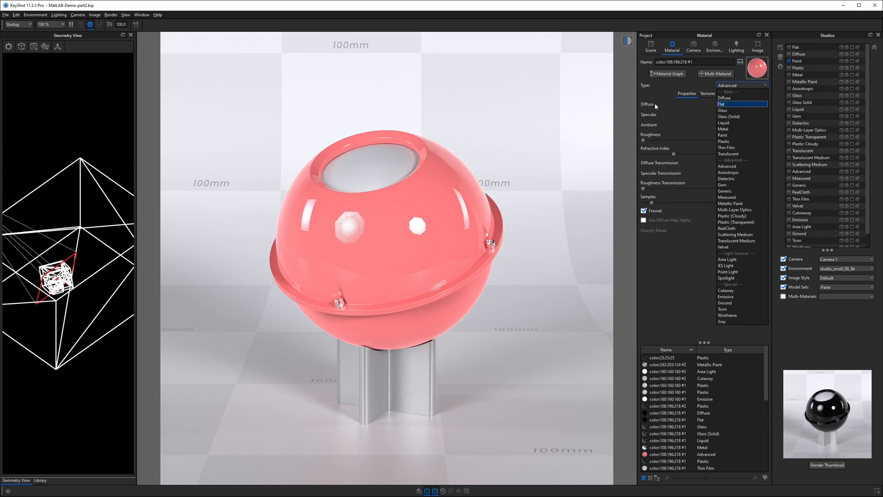
{"action": "mouse_move", "coordinate": [659, 117]}
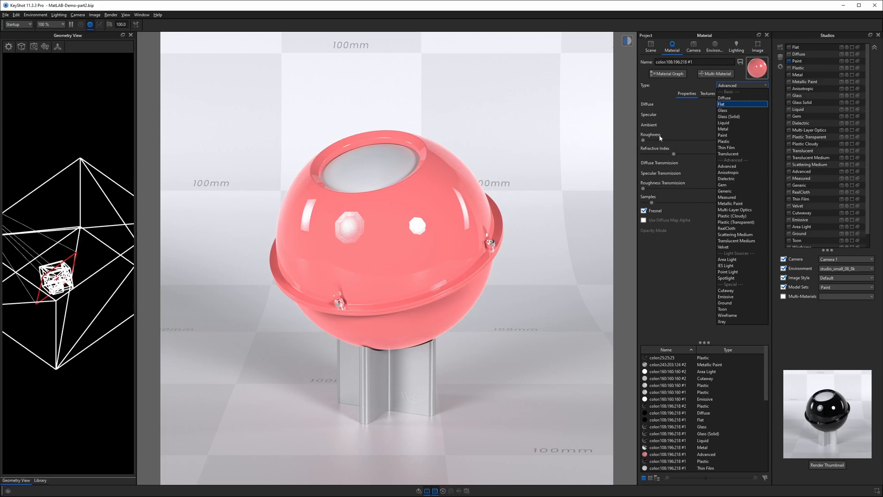
{"action": "mouse_move", "coordinate": [674, 155]}
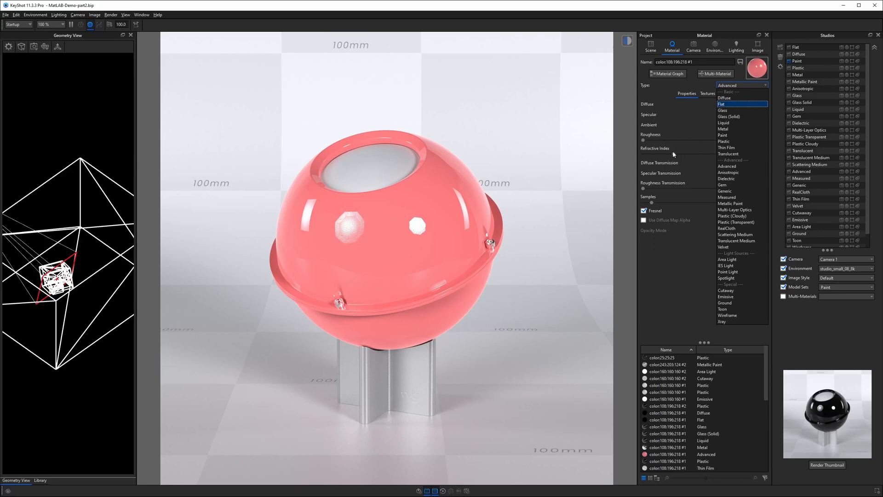
{"action": "left_click", "coordinate": [727, 104]}
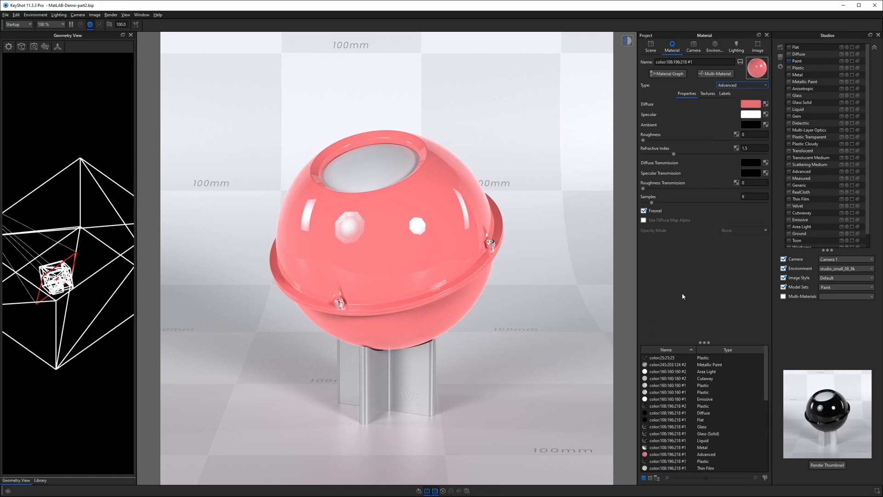
{"action": "left_click", "coordinate": [740, 85]}
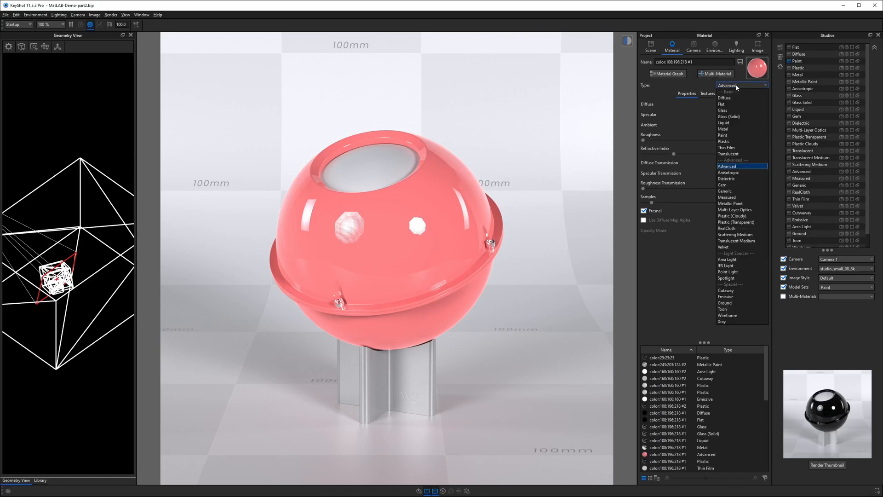
{"action": "mouse_move", "coordinate": [736, 221]}
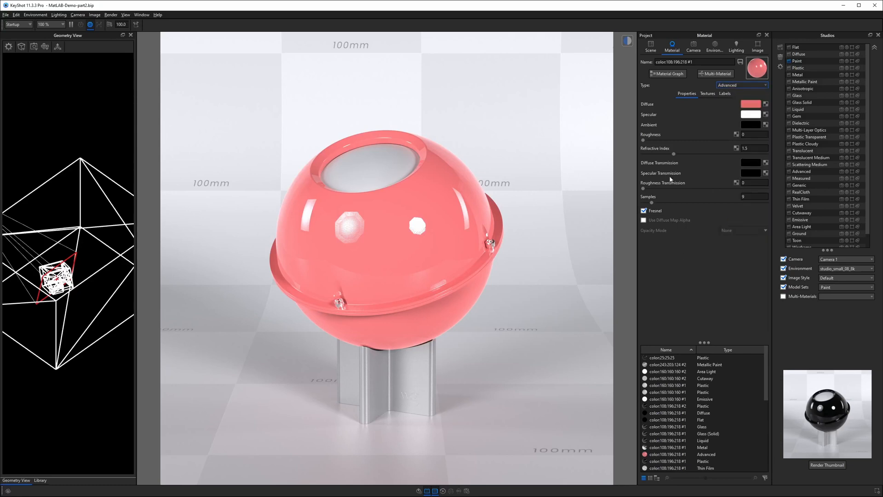
{"action": "mouse_move", "coordinate": [687, 102]}
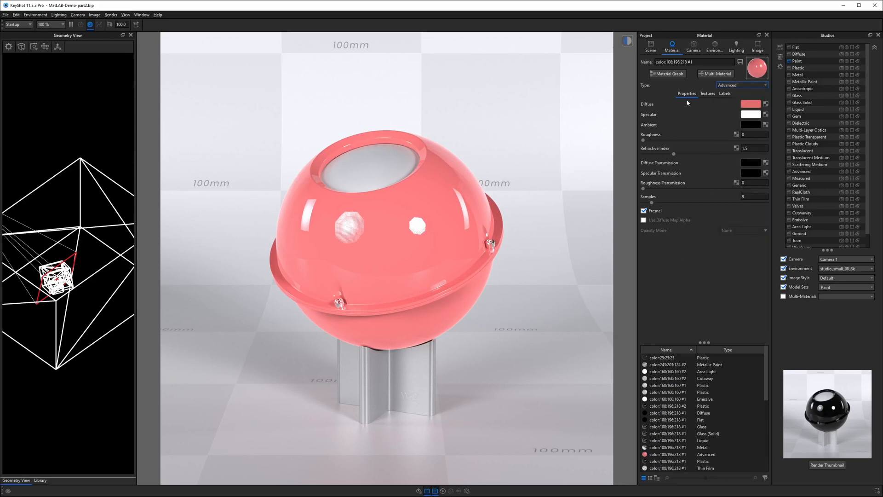
{"action": "mouse_move", "coordinate": [649, 115]}
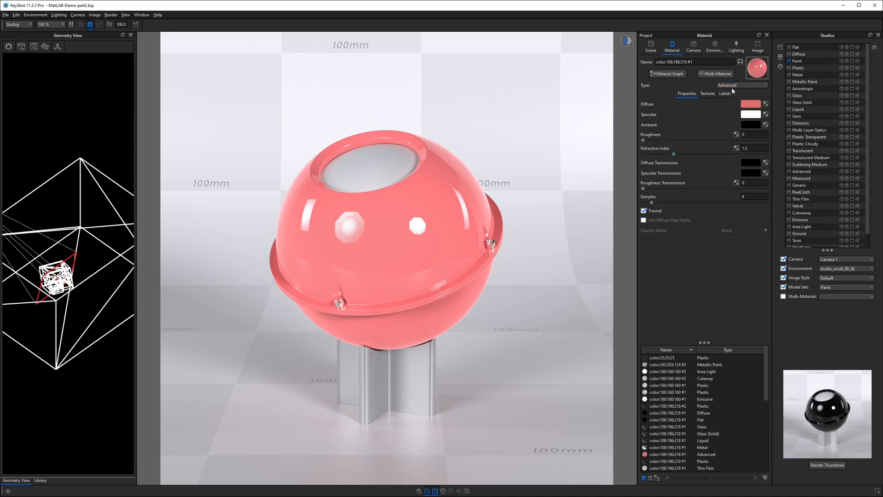
{"action": "mouse_move", "coordinate": [666, 177]}
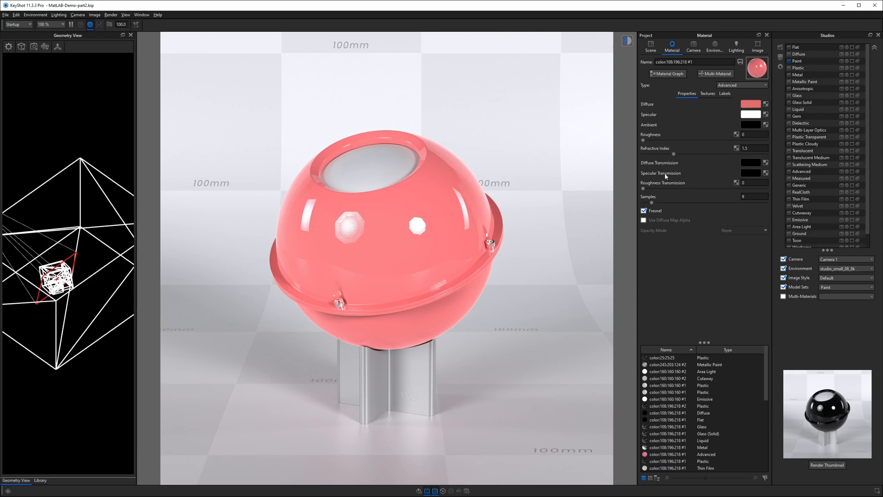
{"action": "mouse_move", "coordinate": [654, 191]}
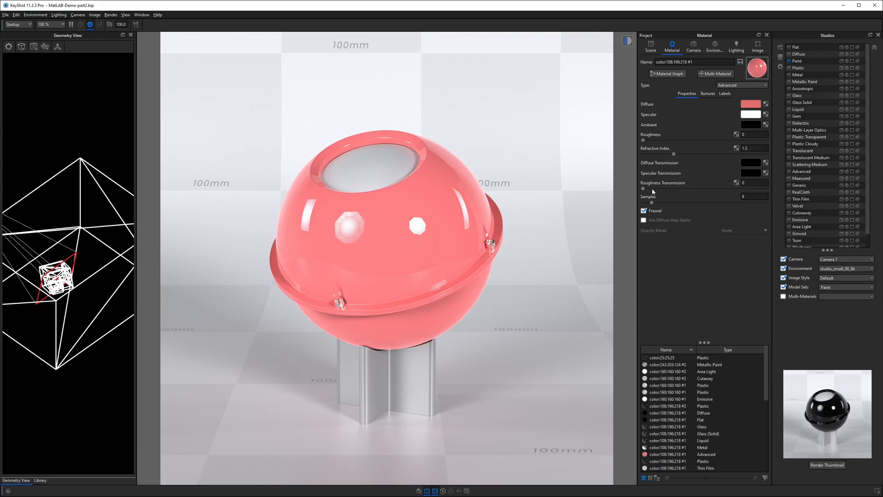
Reopen the material Type list for the pink Advanced-material sphere
{"action": "left_click", "coordinate": [741, 84]}
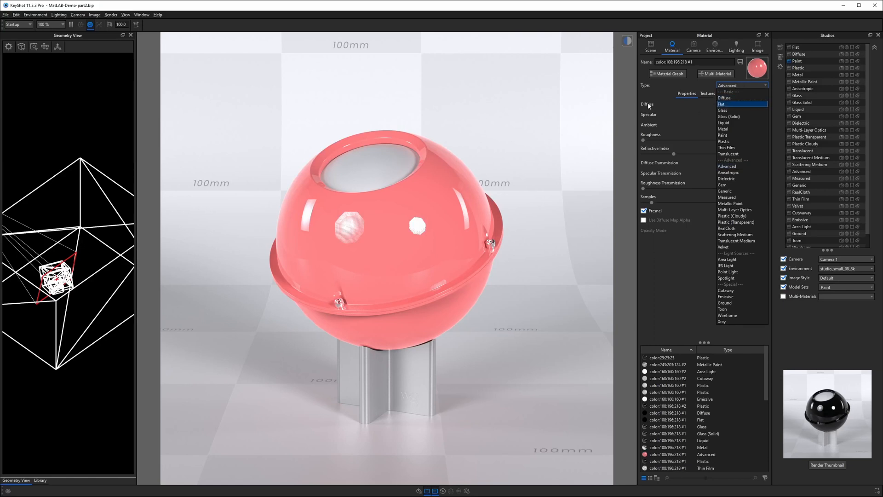
{"action": "mouse_move", "coordinate": [664, 113]}
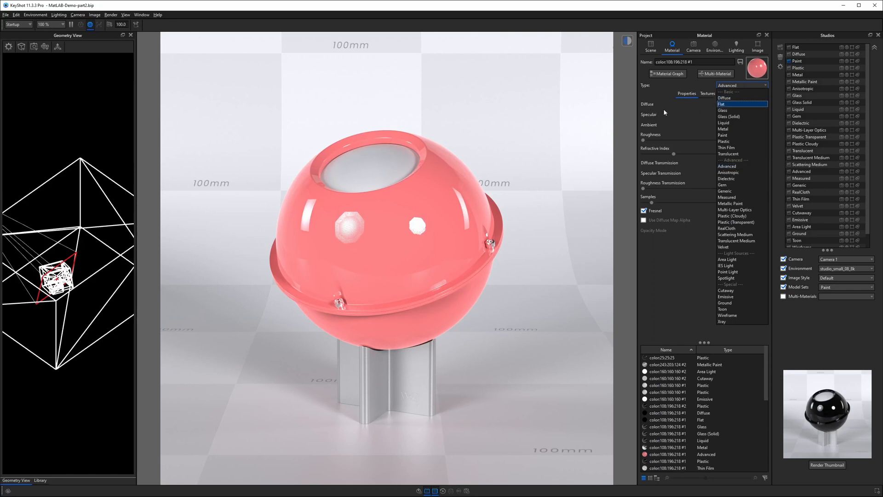
{"action": "mouse_move", "coordinate": [736, 192]}
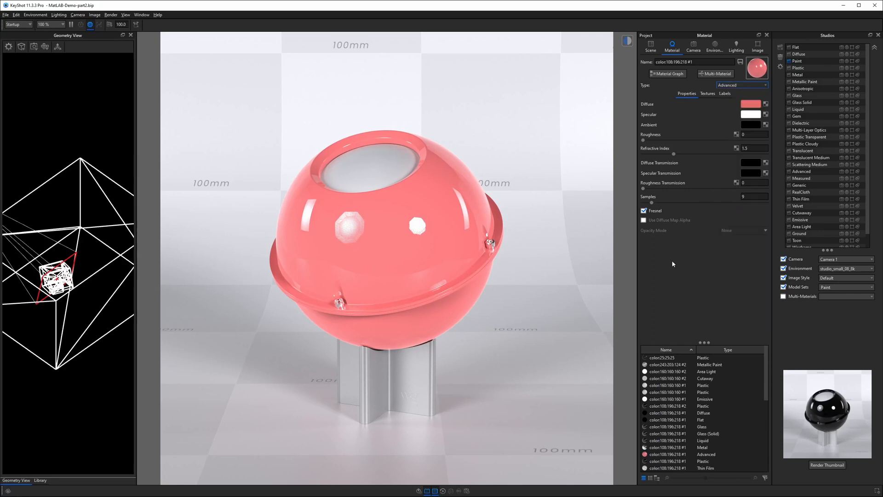
{"action": "left_click", "coordinate": [742, 84]}
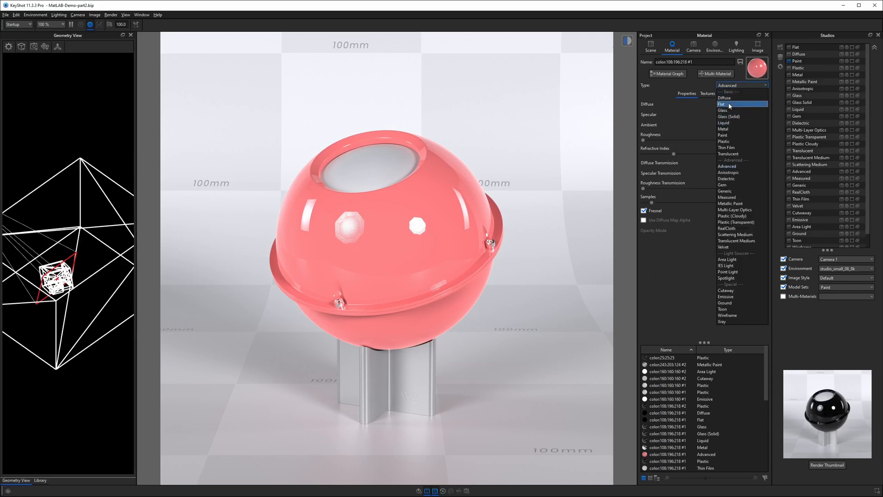
{"action": "mouse_move", "coordinate": [729, 116]}
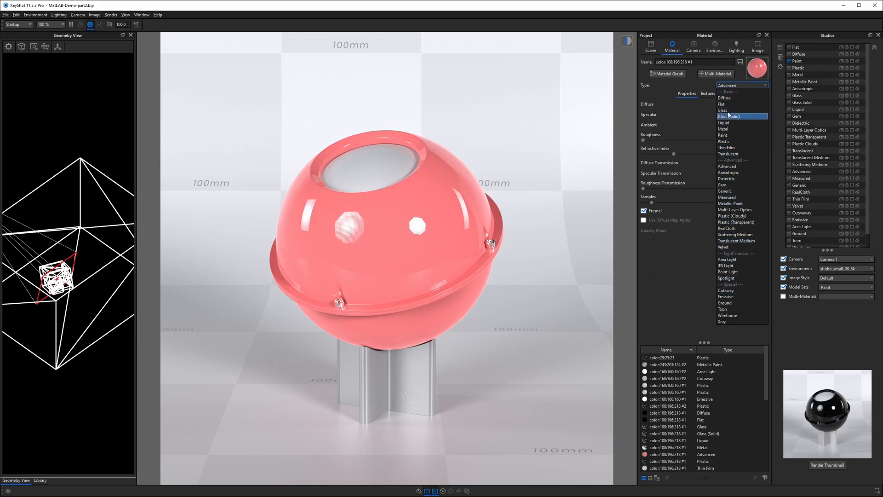